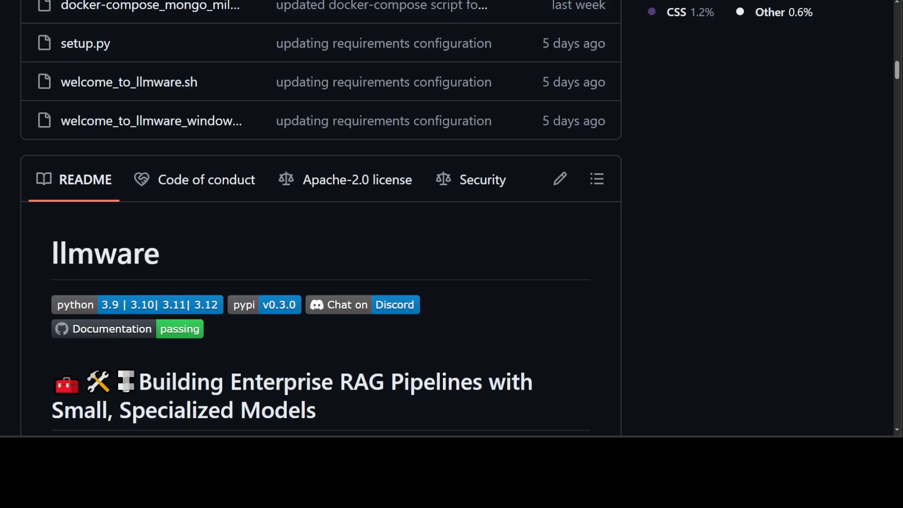
pyautogui.moveTo(460, 328)
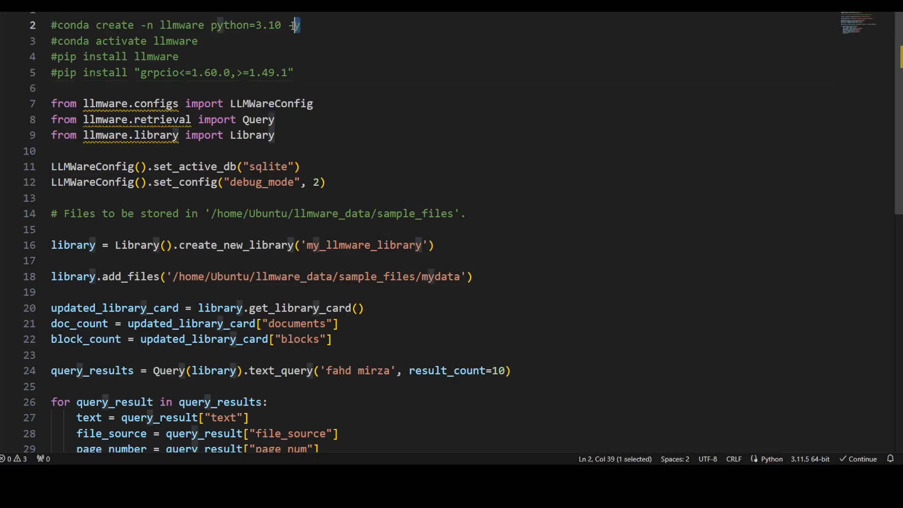
# Highlight the setup commands: conda environment creation, conda activate llmware, grpcio pip install, LLMWareConfig lines
pyautogui.press('Home')
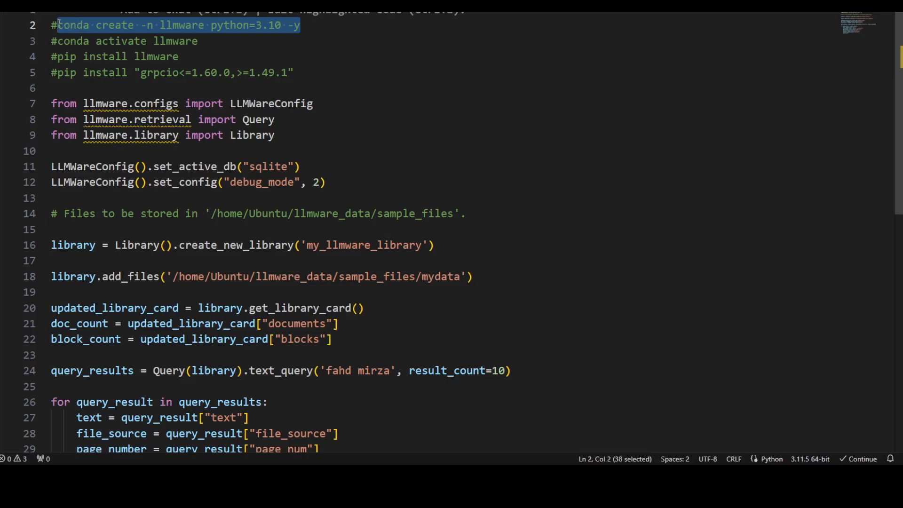
pyautogui.moveTo(274, 37)
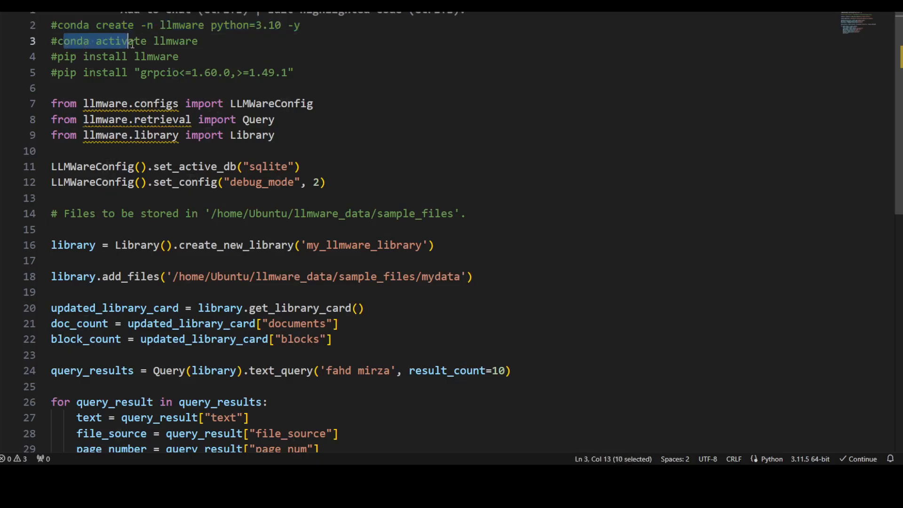
pyautogui.moveTo(128, 40); pyautogui.dragTo(198, 40)
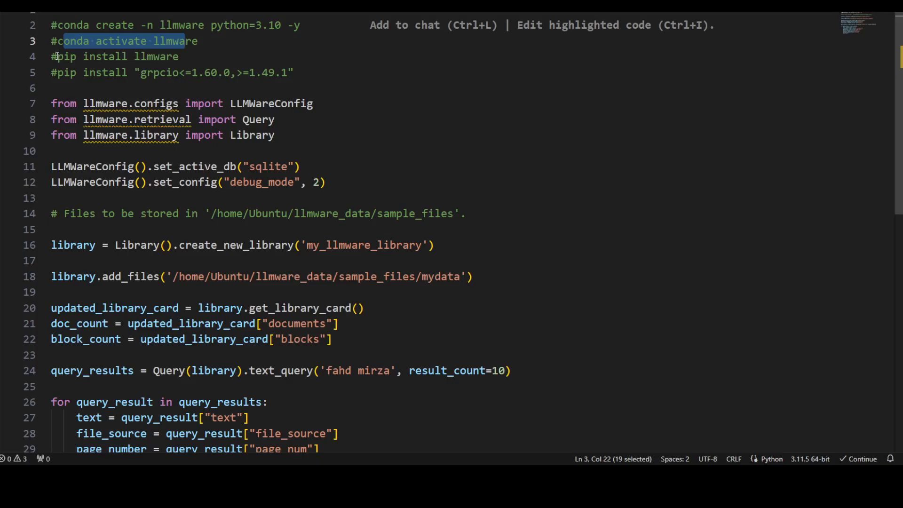
pyautogui.moveTo(197, 40); pyautogui.dragTo(267, 72)
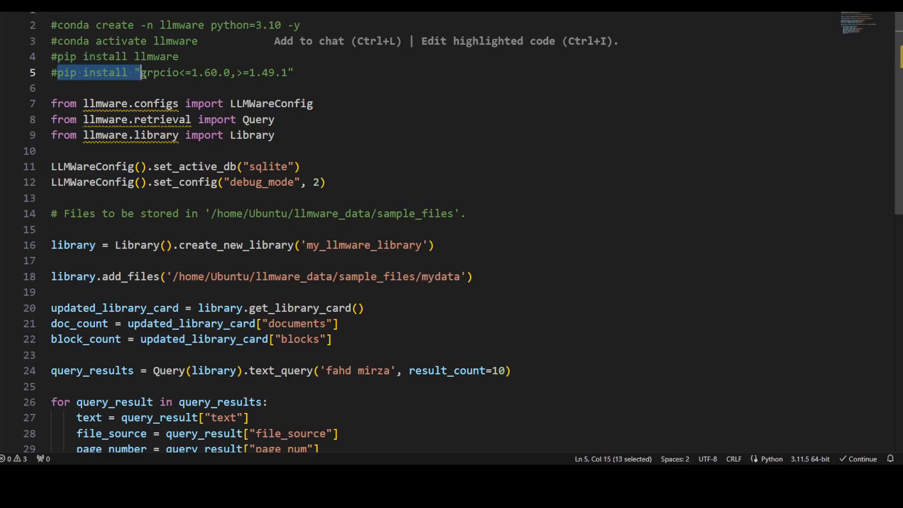
pyautogui.moveTo(140, 72); pyautogui.dragTo(280, 72)
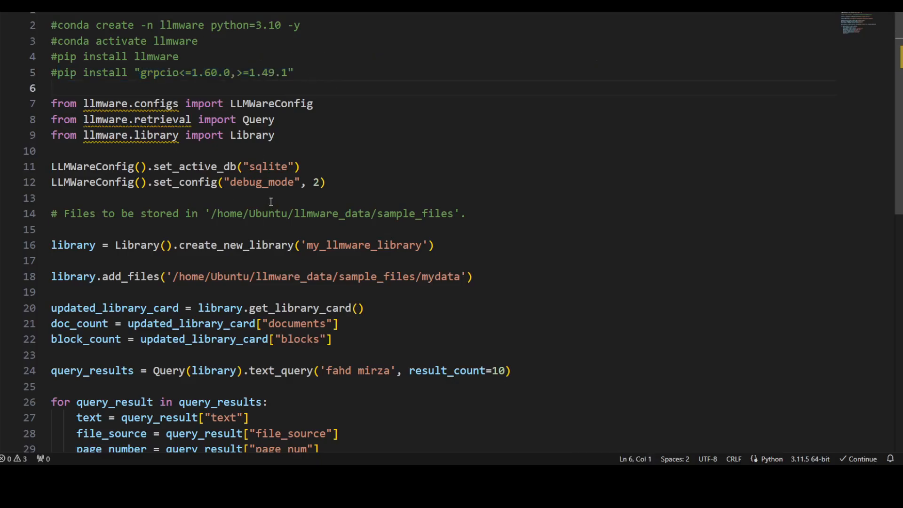
pyautogui.moveTo(51, 103); pyautogui.dragTo(275, 135)
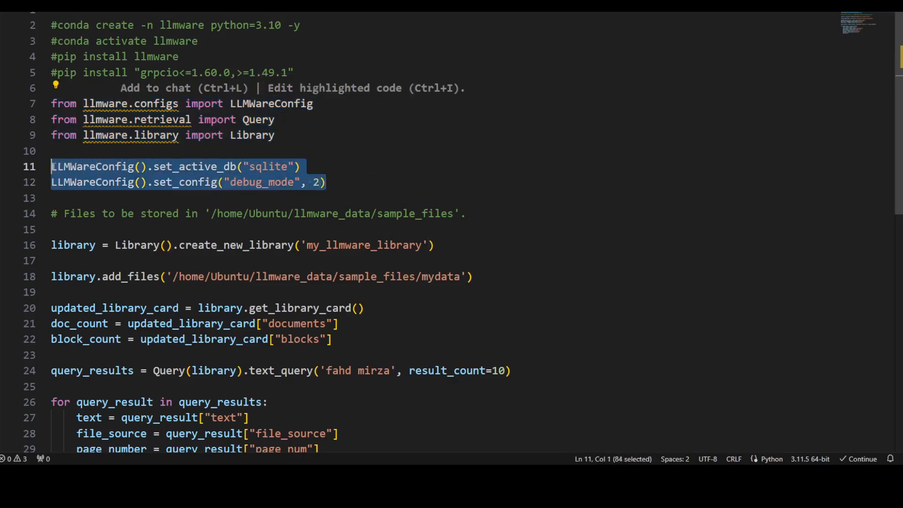
pyautogui.click(203, 166)
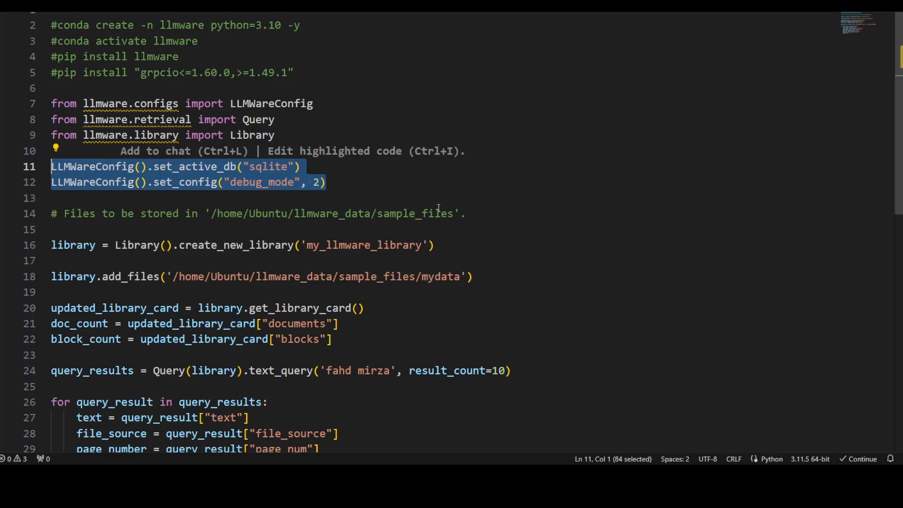
pyautogui.moveTo(225, 226)
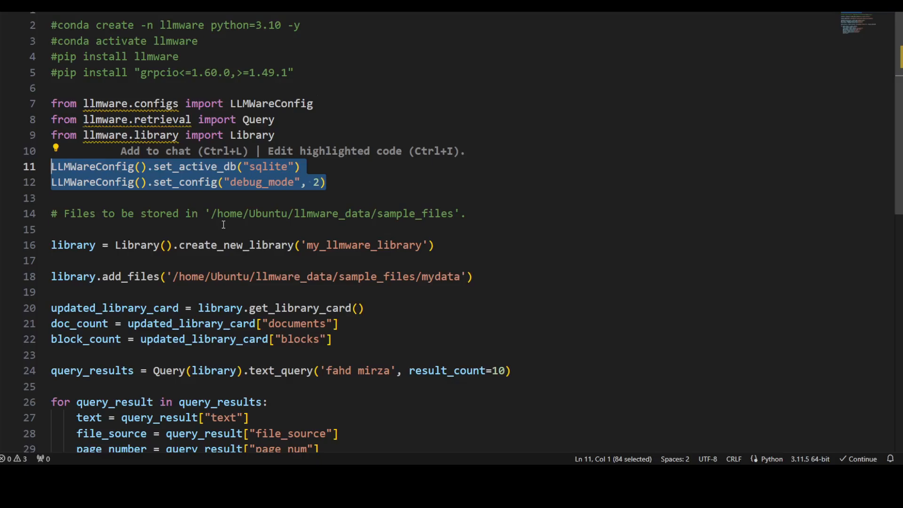
pyautogui.moveTo(278, 235)
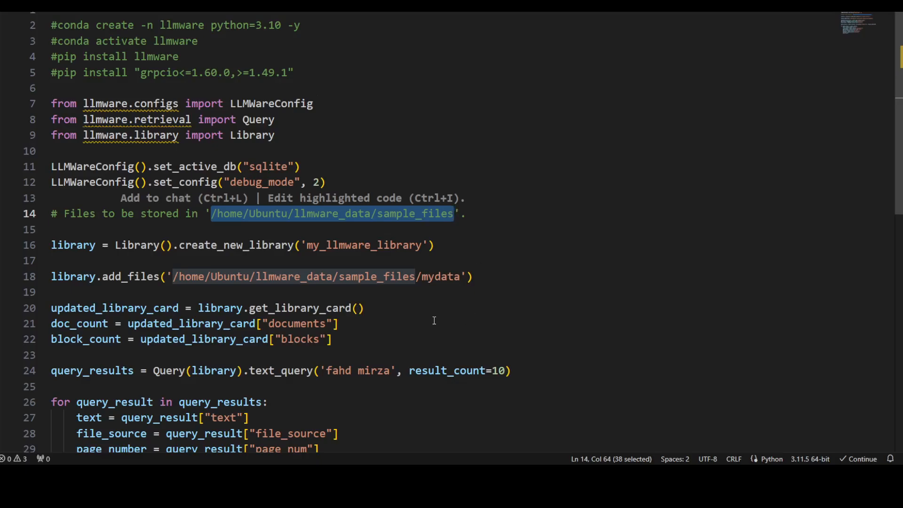
pyautogui.moveTo(230, 245)
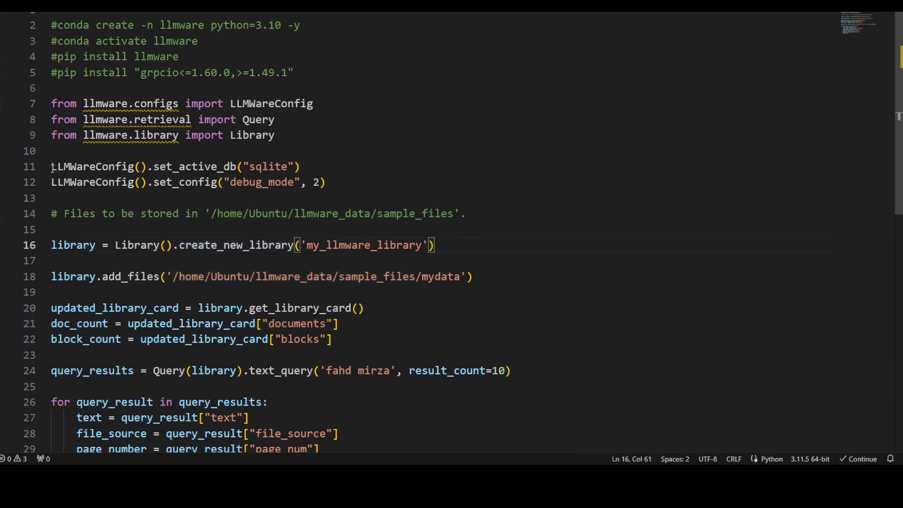
# Mark the sample files storage path and the mydata folder passed to add_files in the script
pyautogui.scroll(-3)
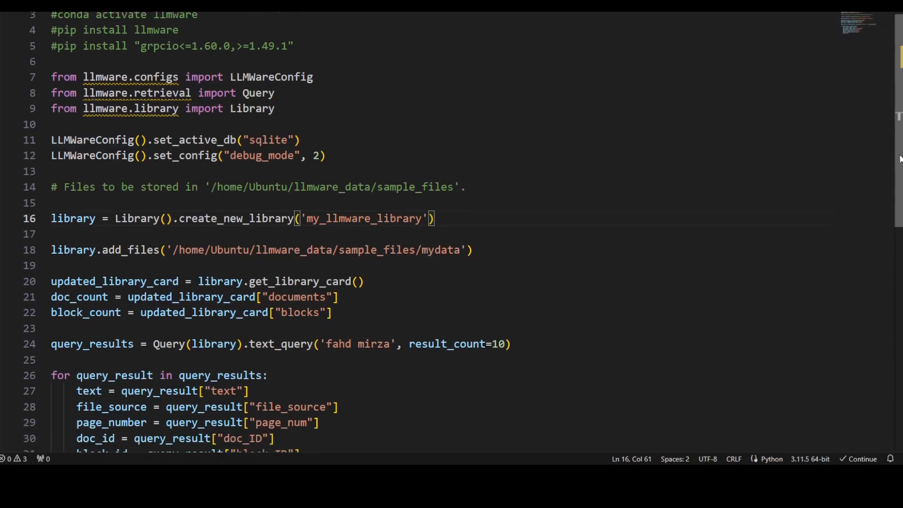
pyautogui.scroll(-3)
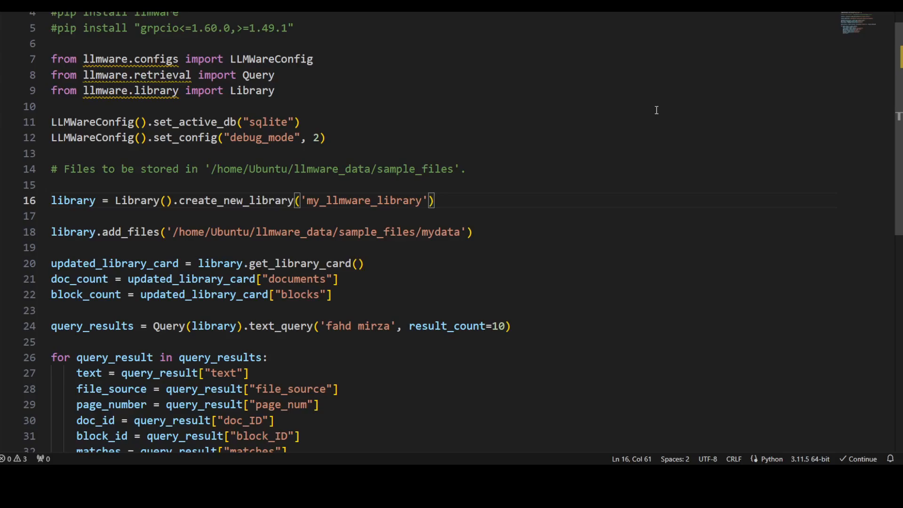
pyautogui.moveTo(445, 200)
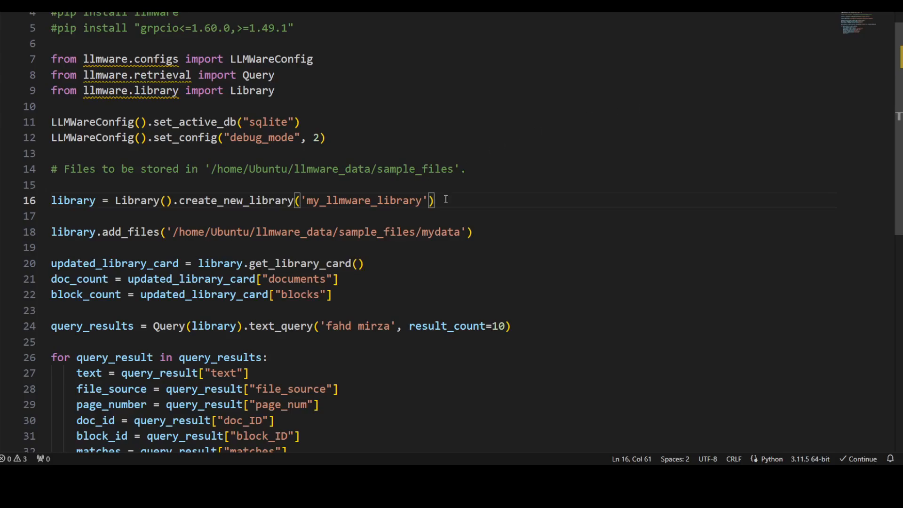
pyautogui.moveTo(593, 202)
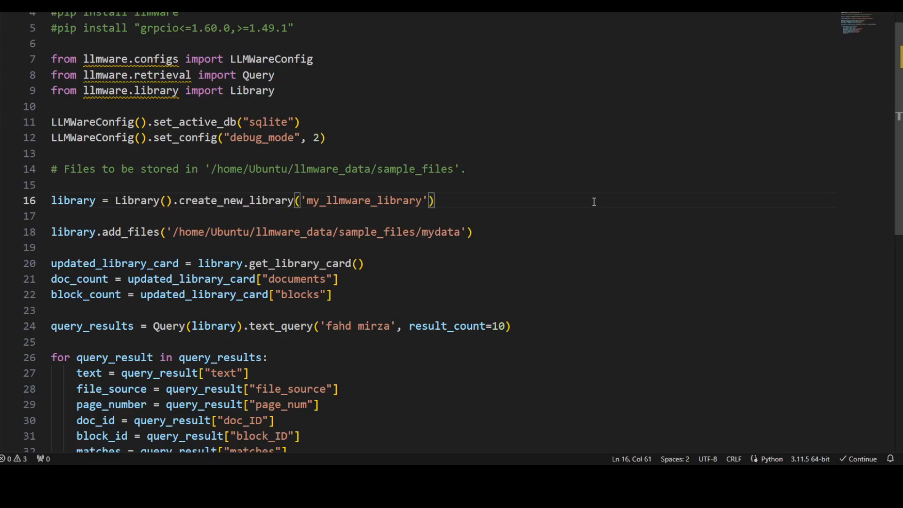
pyautogui.moveTo(583, 201)
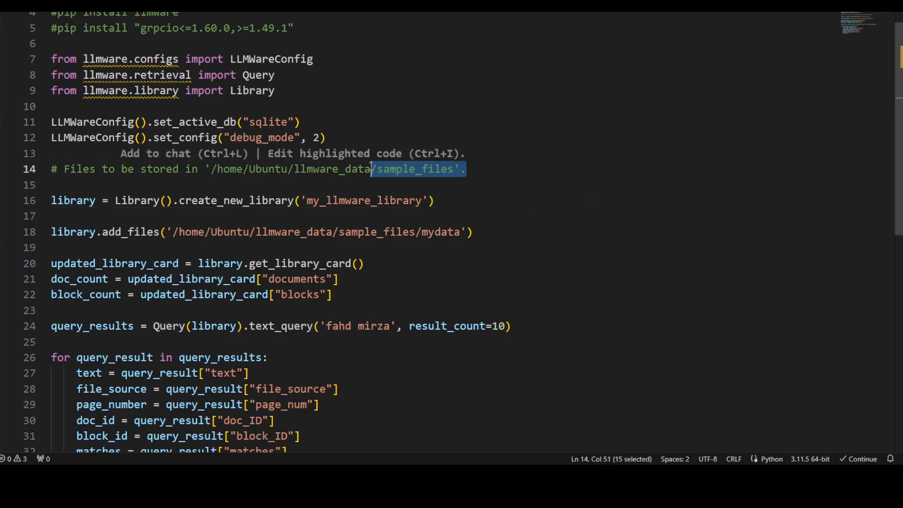
pyautogui.moveTo(373, 168); pyautogui.dragTo(205, 169)
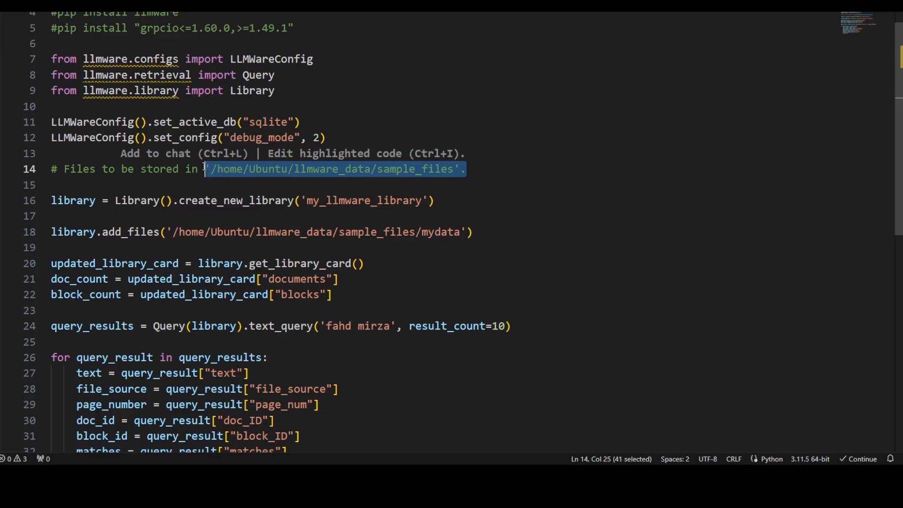
pyautogui.moveTo(484, 209)
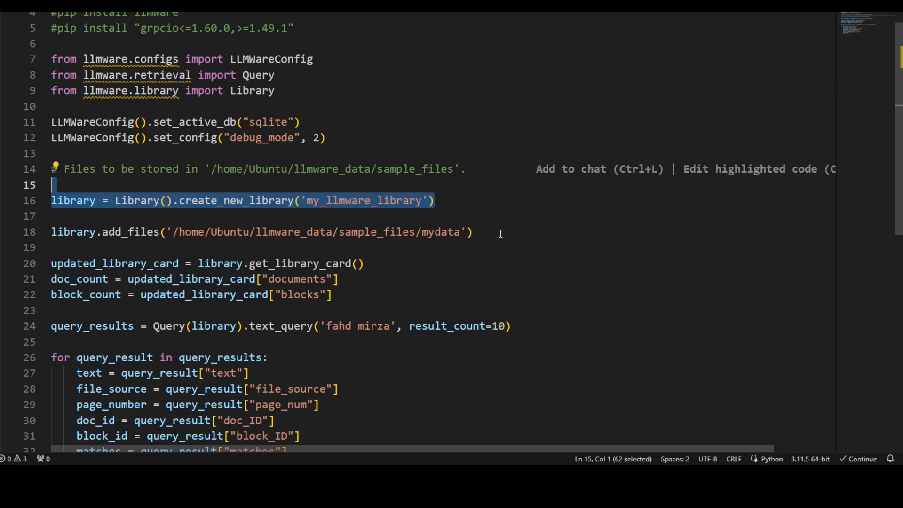
pyautogui.click(463, 232)
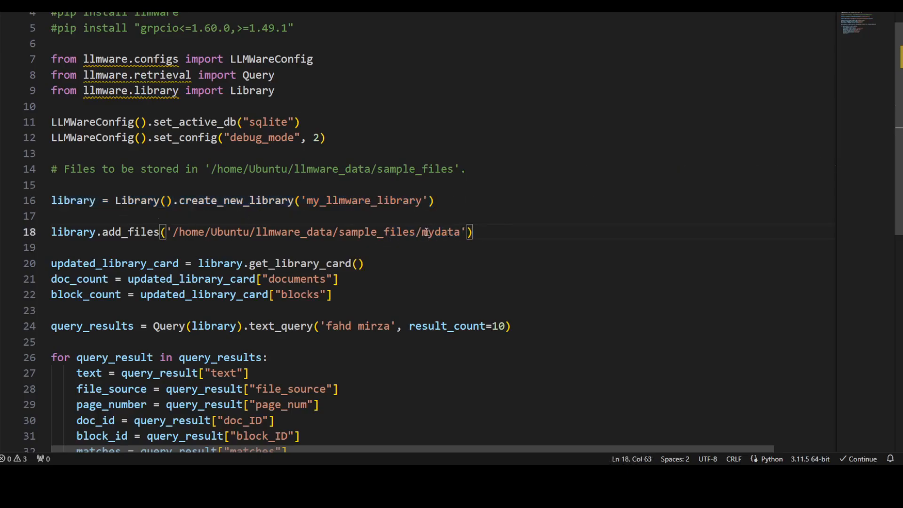
pyautogui.doubleClick(440, 231)
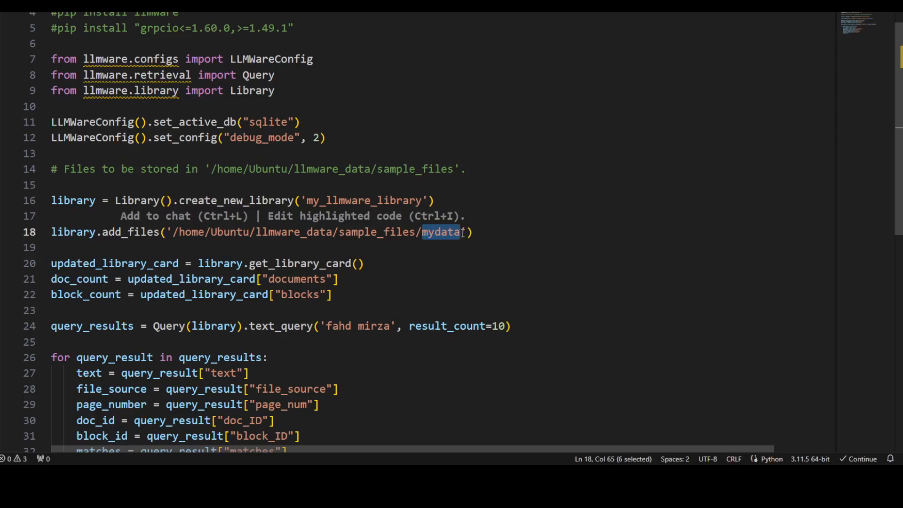
pyautogui.scroll(-3)
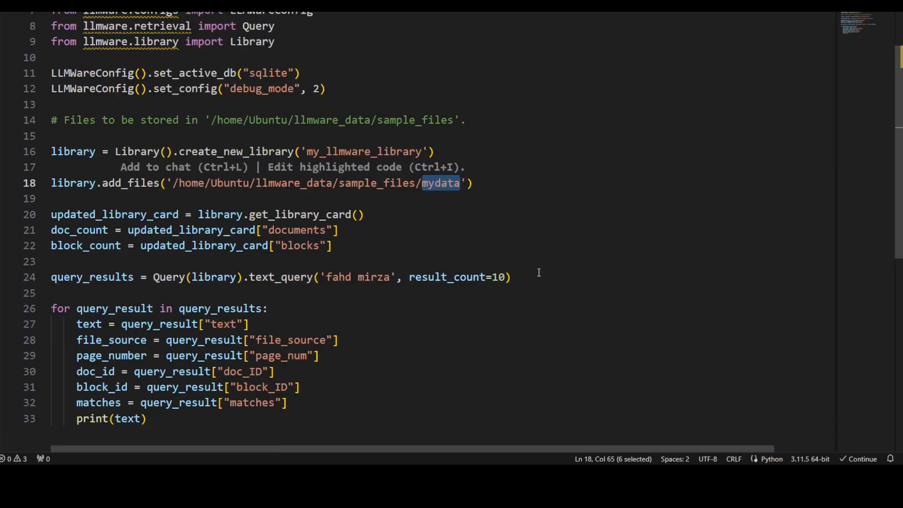
pyautogui.click(401, 199)
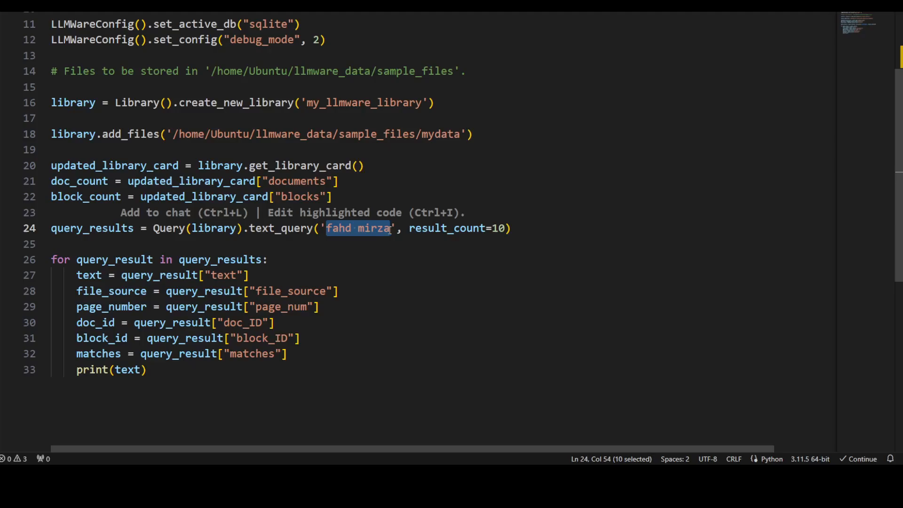
pyautogui.moveTo(536, 254)
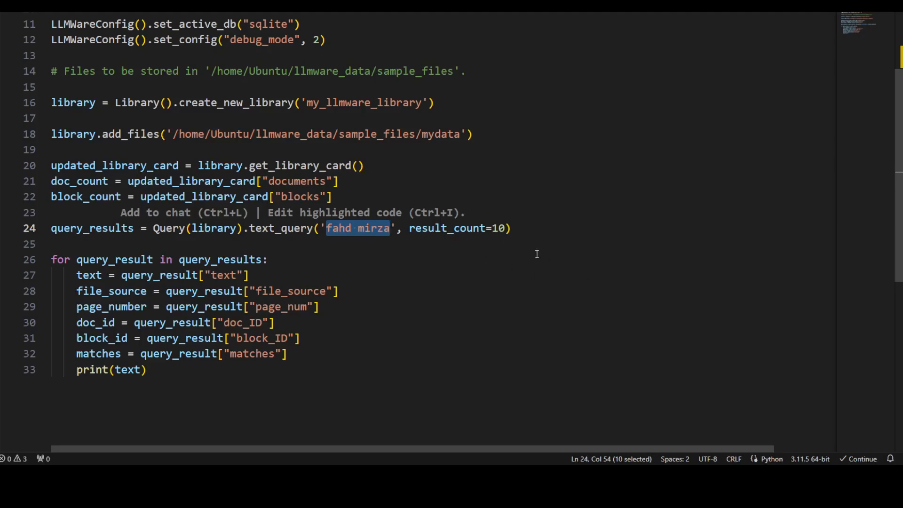
pyautogui.moveTo(378, 237)
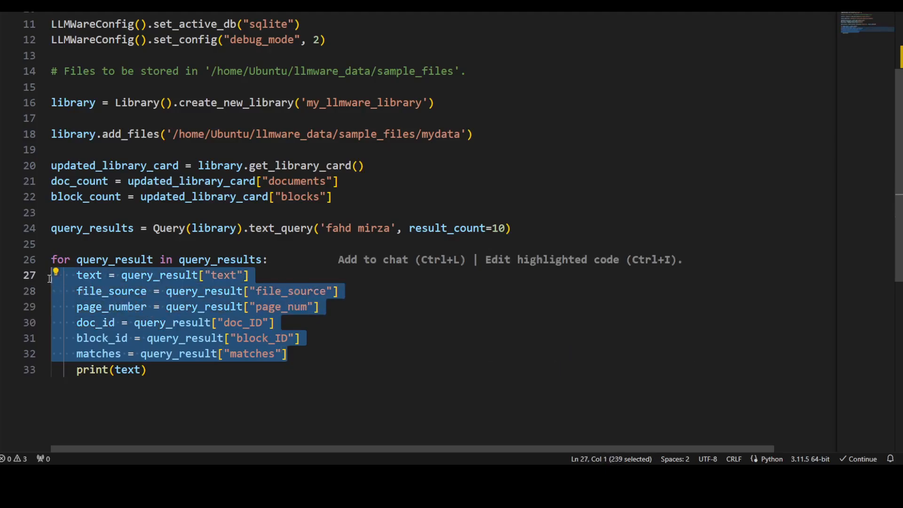
pyautogui.click(147, 369)
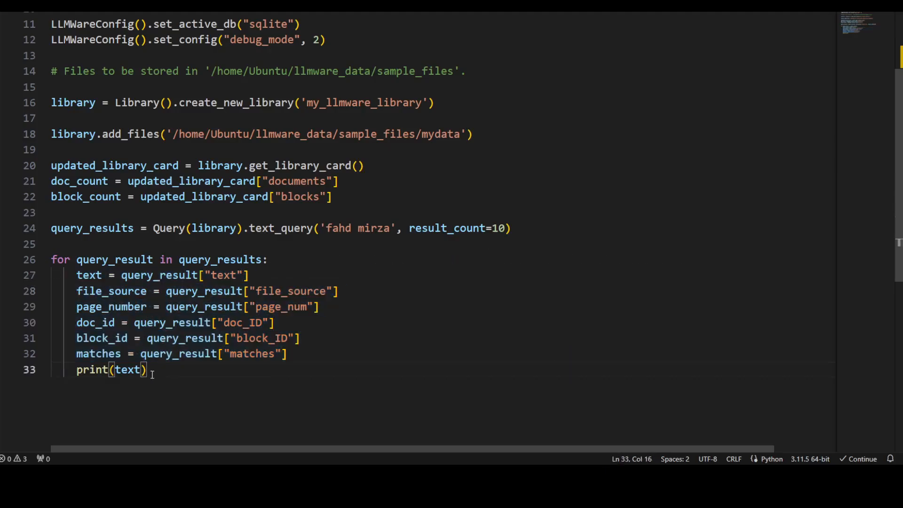
pyautogui.moveTo(363, 363)
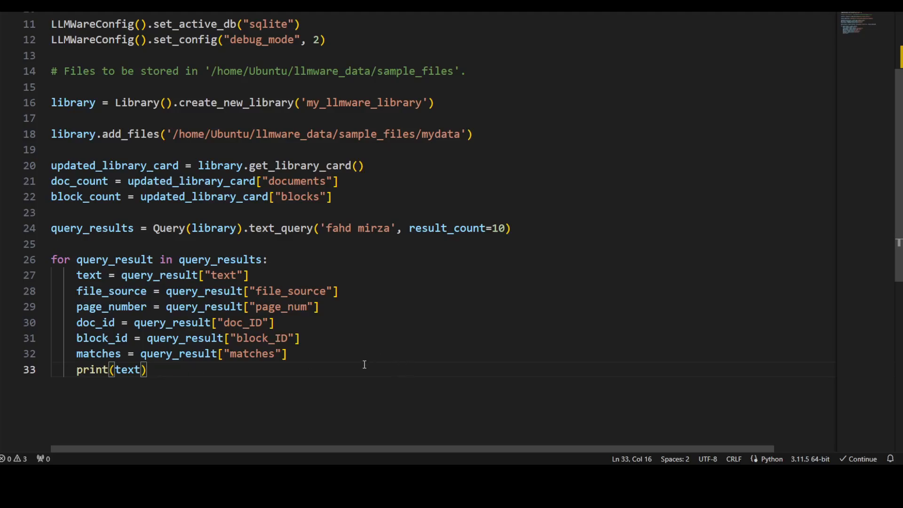
pyautogui.moveTo(433, 367)
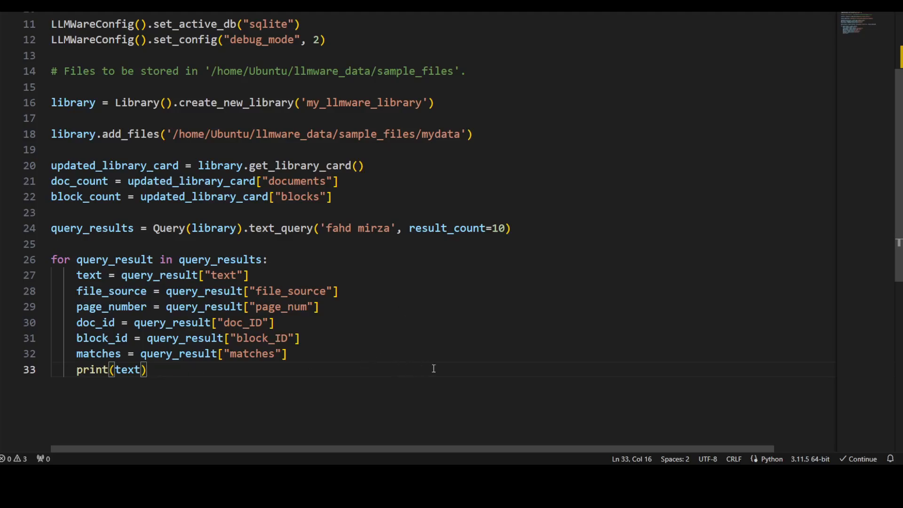
pyautogui.moveTo(559, 464)
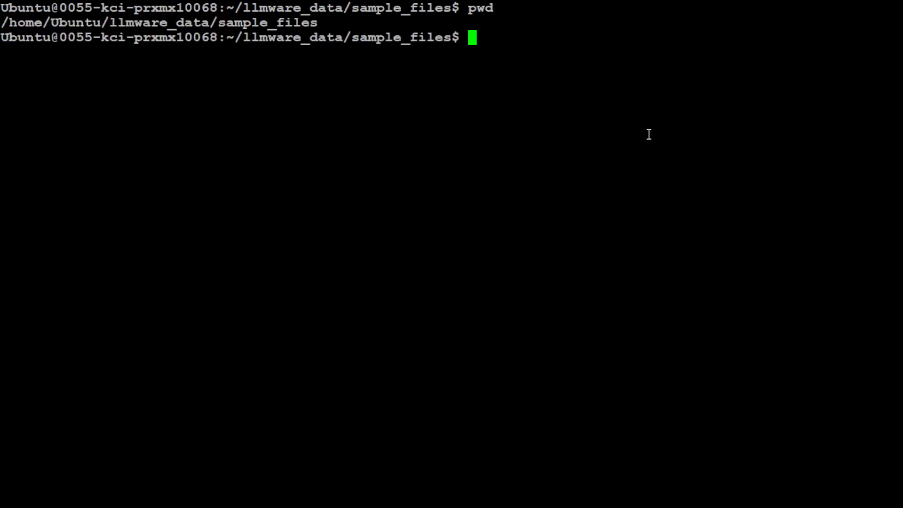
# List the sample_files directory with ls -ltra, showing only the mydata folder
pyautogui.doubleClick(75, 22)
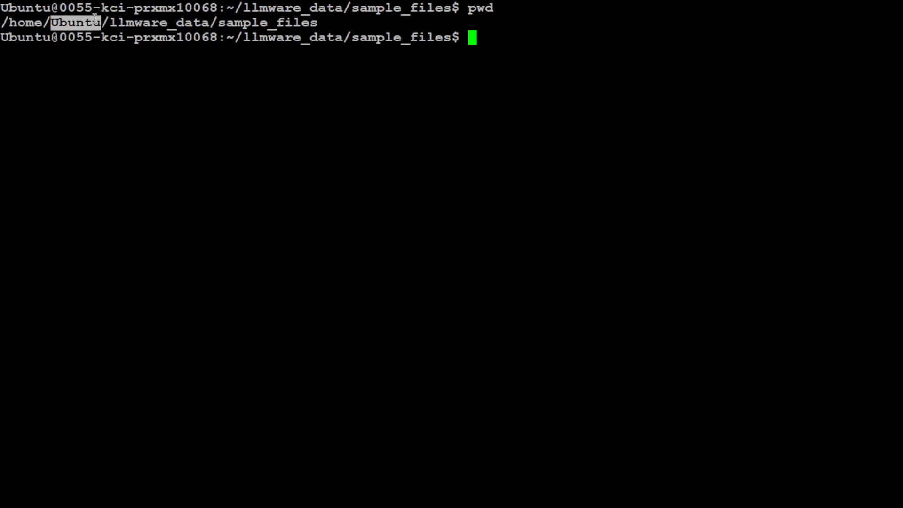
pyautogui.moveTo(551, 141)
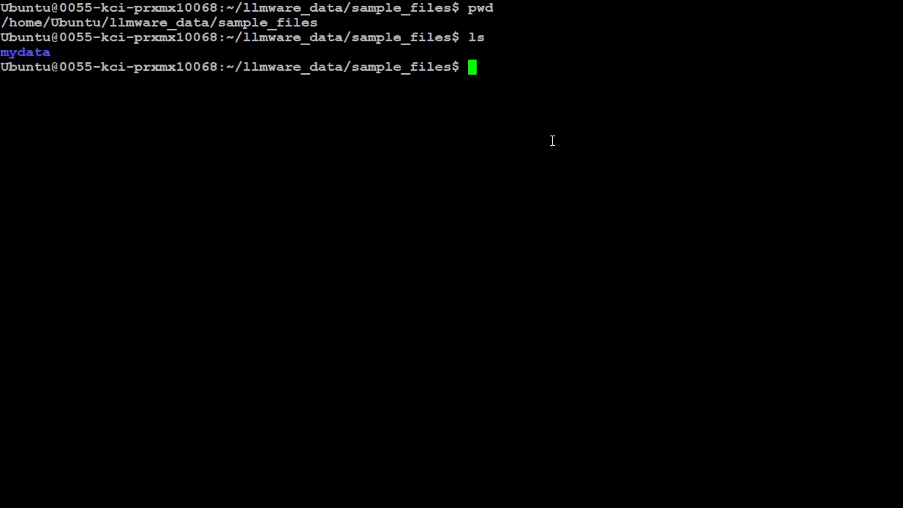
pyautogui.write('ls -ltra')
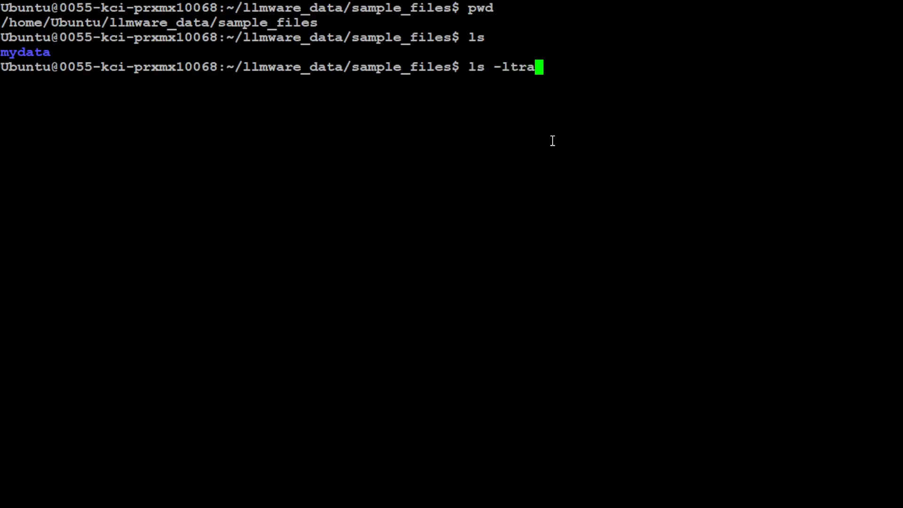
pyautogui.press('Return')
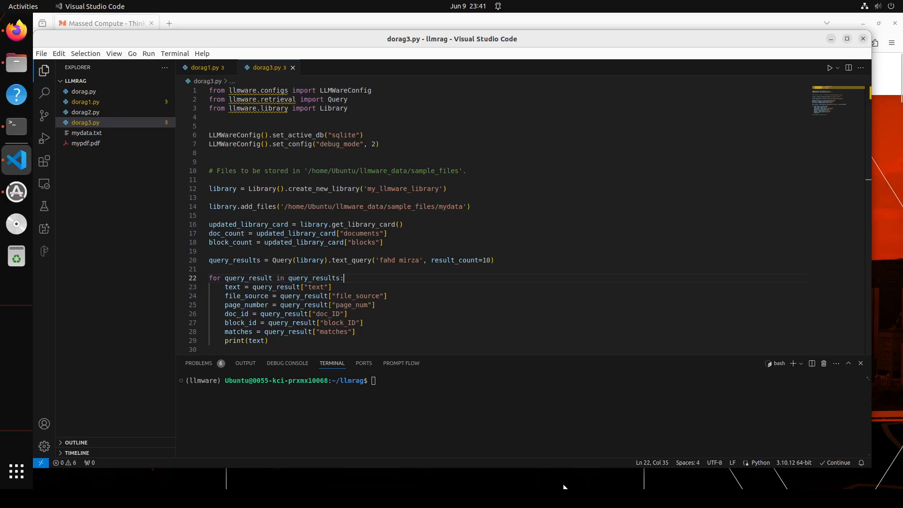
pyautogui.moveTo(369, 199)
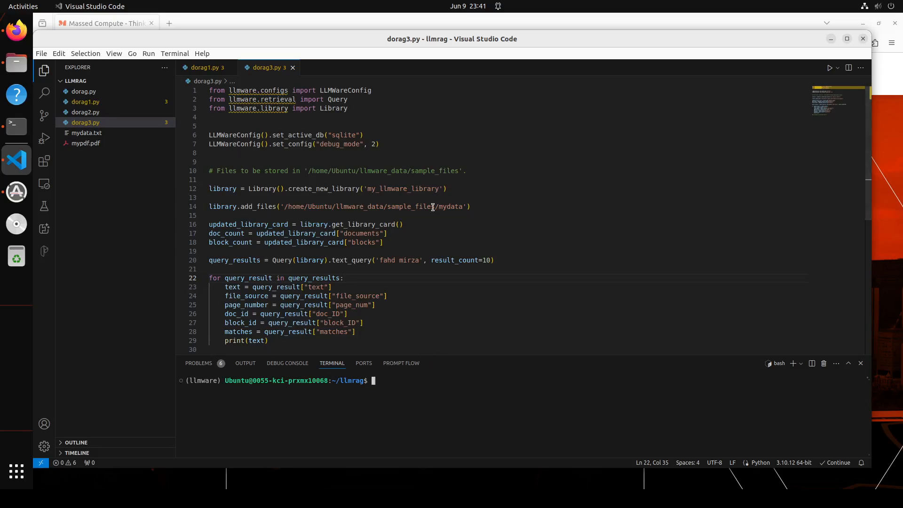
pyautogui.moveTo(469, 292)
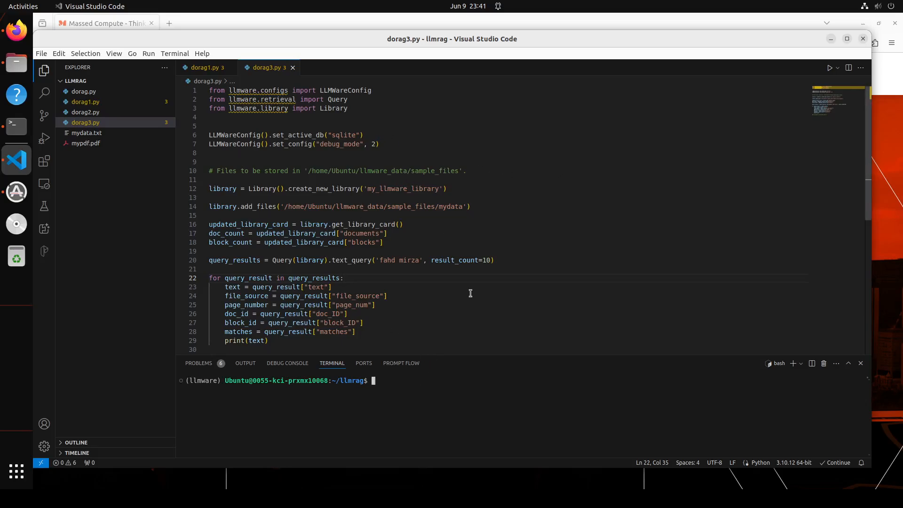
pyautogui.moveTo(401, 389)
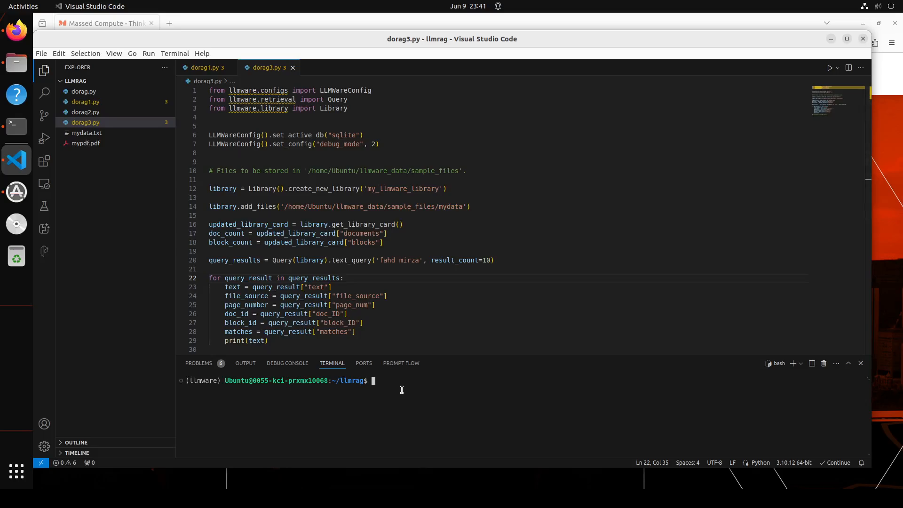
# Run python dorag3.py, printing the passage describing an AI and cloud engineer
pyautogui.write('py')
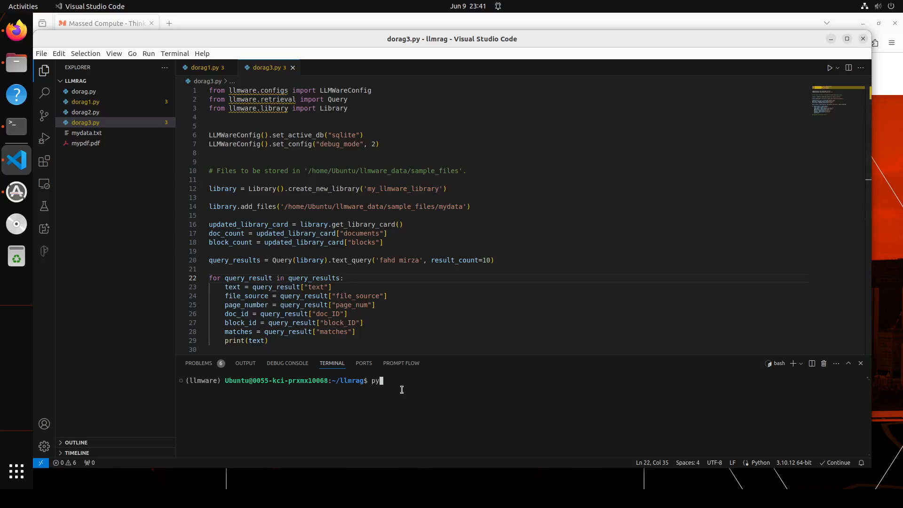
pyautogui.write('thon dorag')
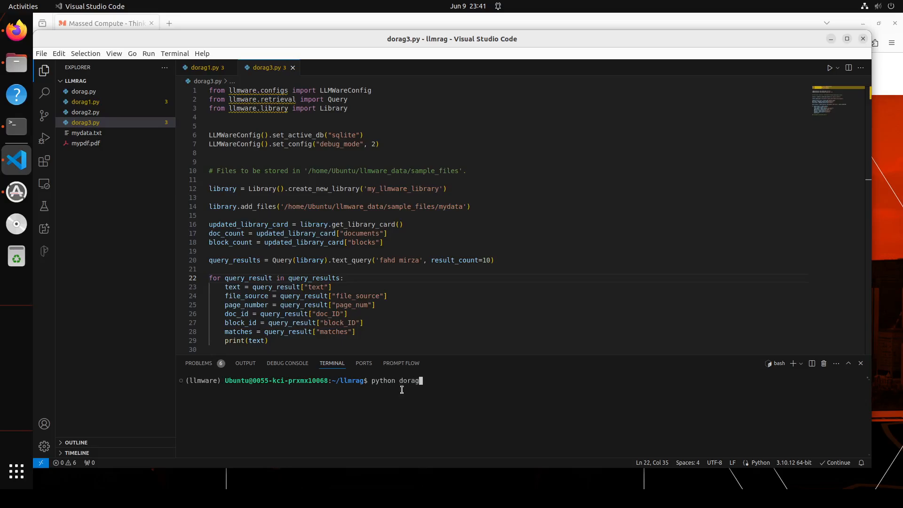
pyautogui.write('3.py')
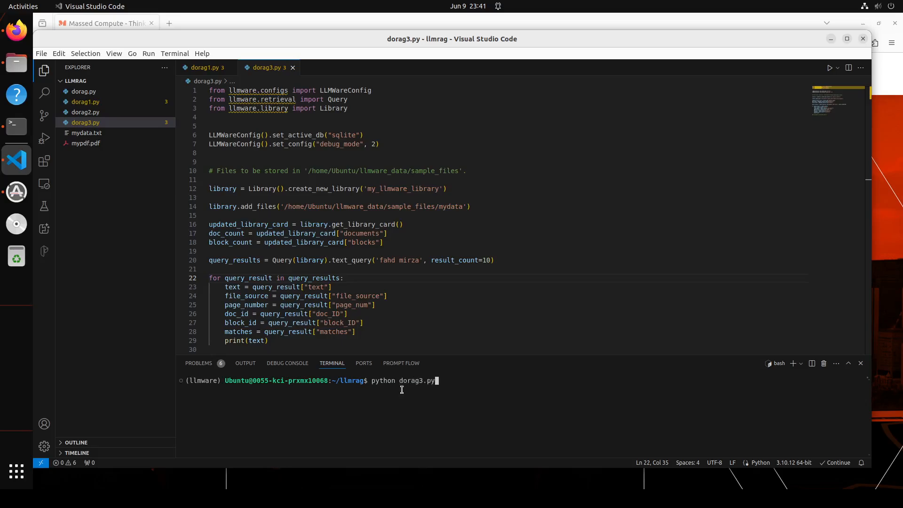
pyautogui.press('Return')
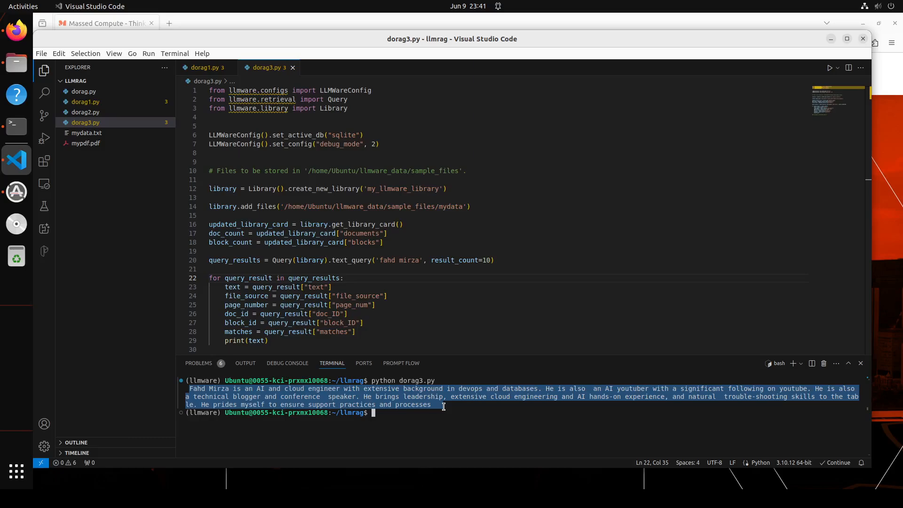
pyautogui.click(461, 259)
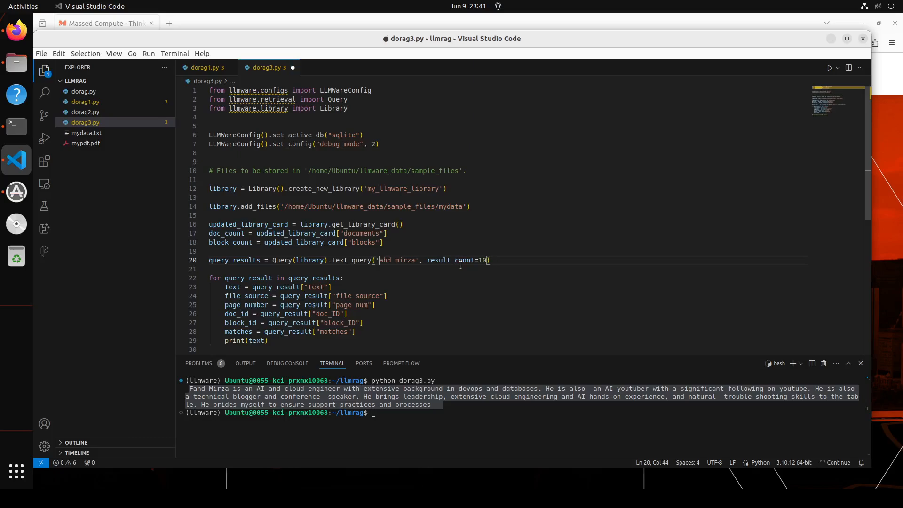
# Change the query term to 'football', save dorag3.py, and review the script
pyautogui.press('BackSpace')
pyautogui.write('ootball')
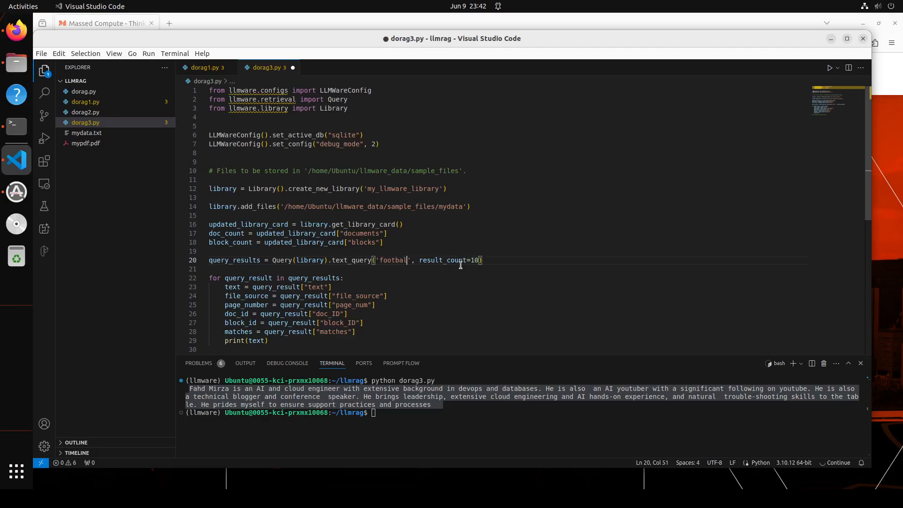
pyautogui.press('ctrl+s')
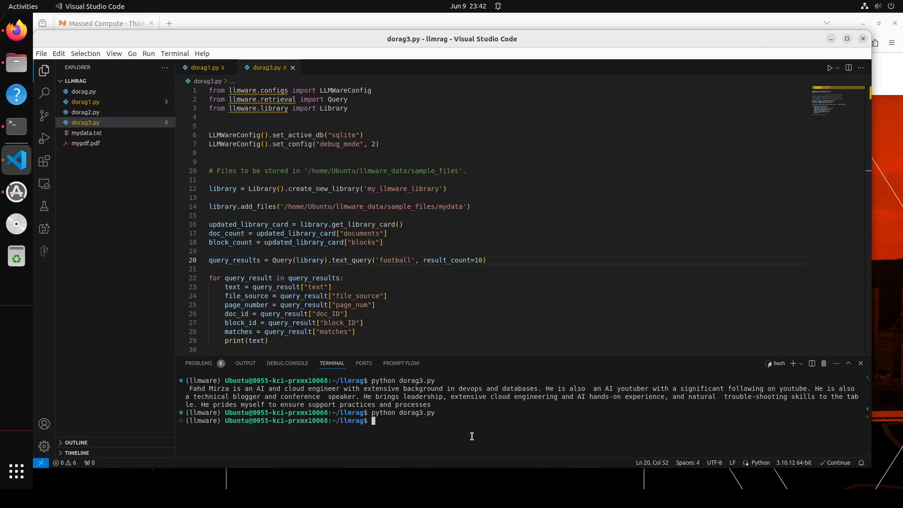
pyautogui.moveTo(414, 269)
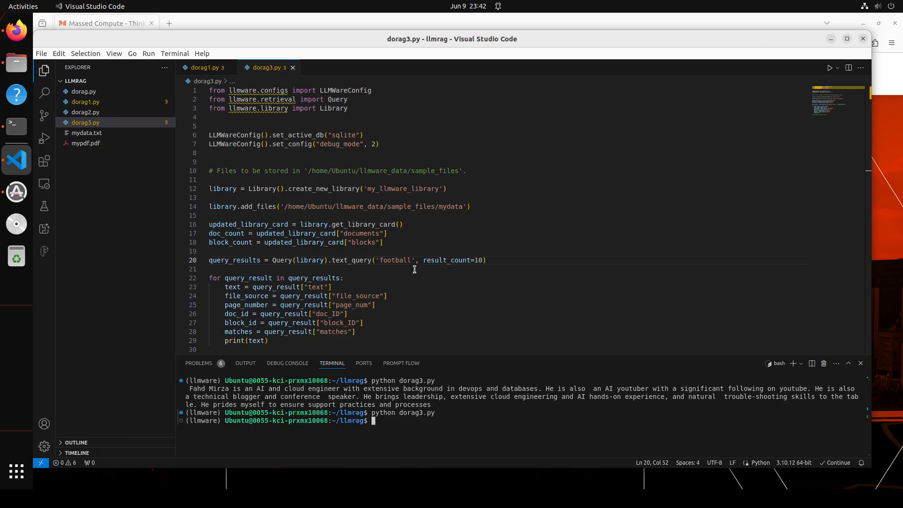
pyautogui.doubleClick(394, 259)
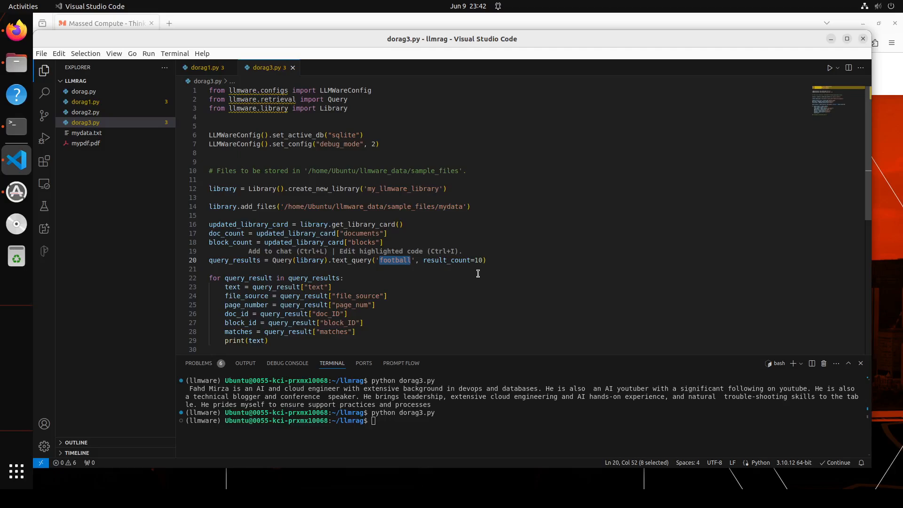
pyautogui.moveTo(462, 259)
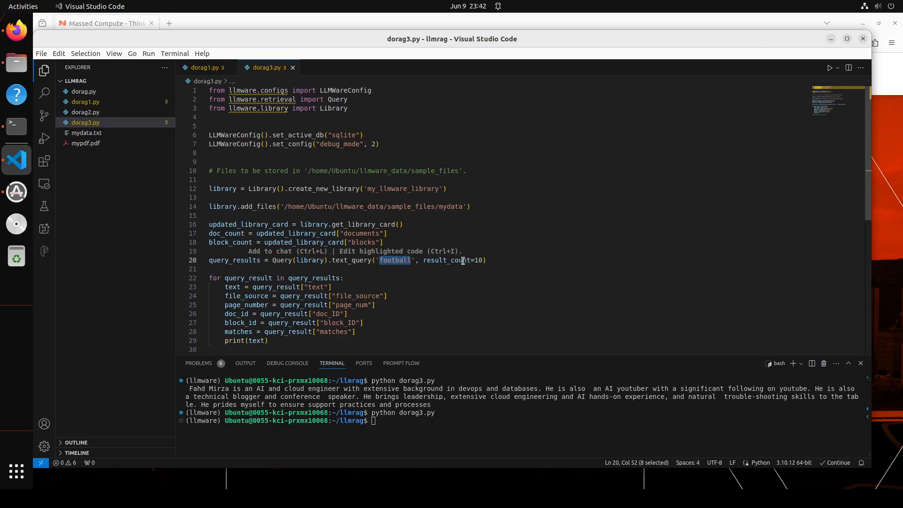
pyautogui.scroll(-3)
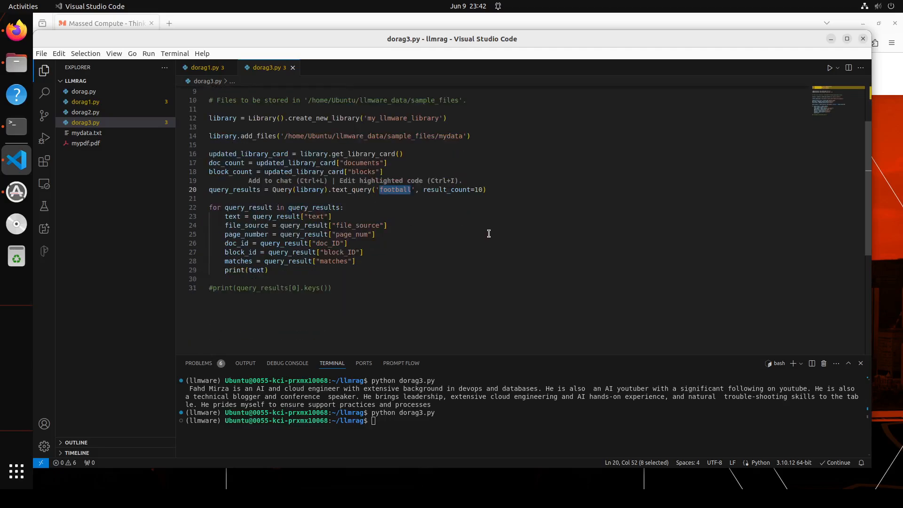
pyautogui.scroll(3)
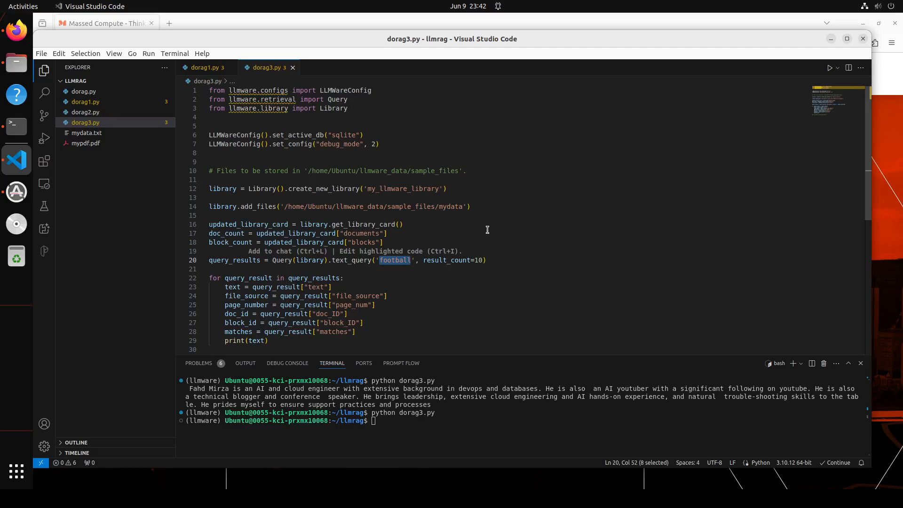
pyautogui.moveTo(328, 238)
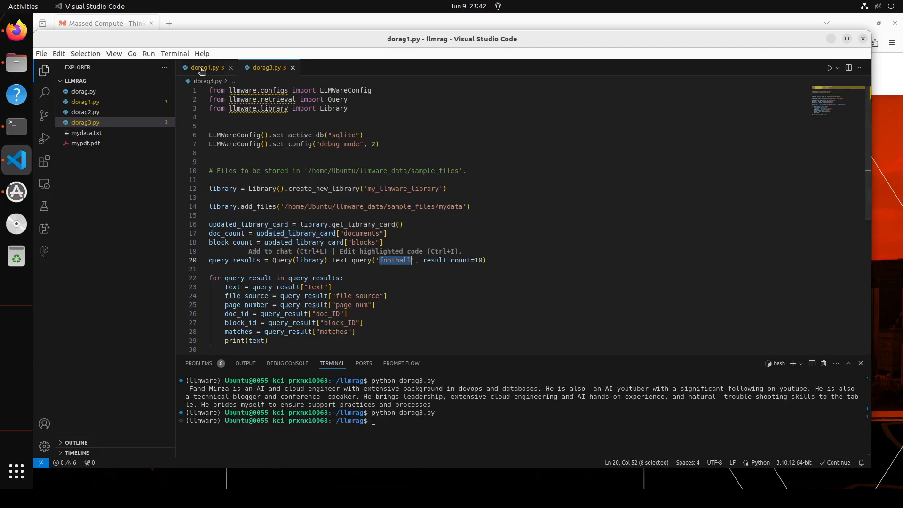
pyautogui.click(204, 67)
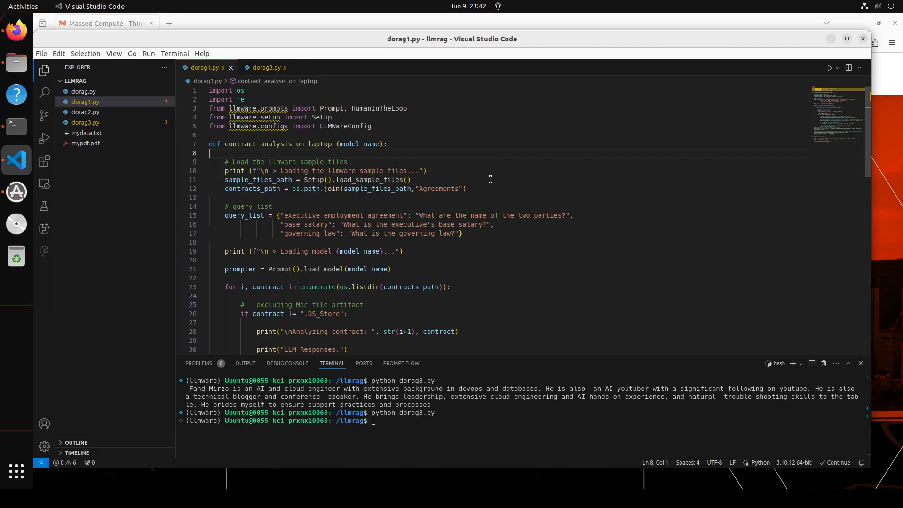
pyautogui.moveTo(512, 173)
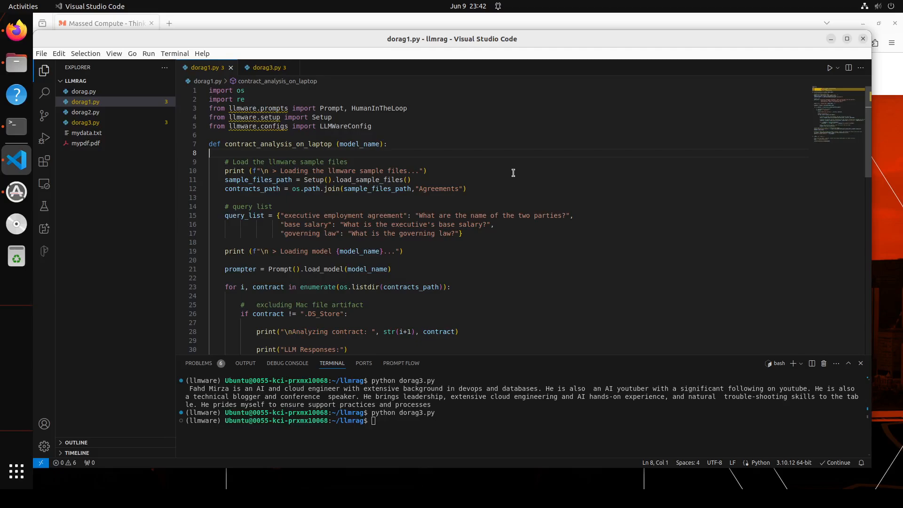
pyautogui.moveTo(494, 216)
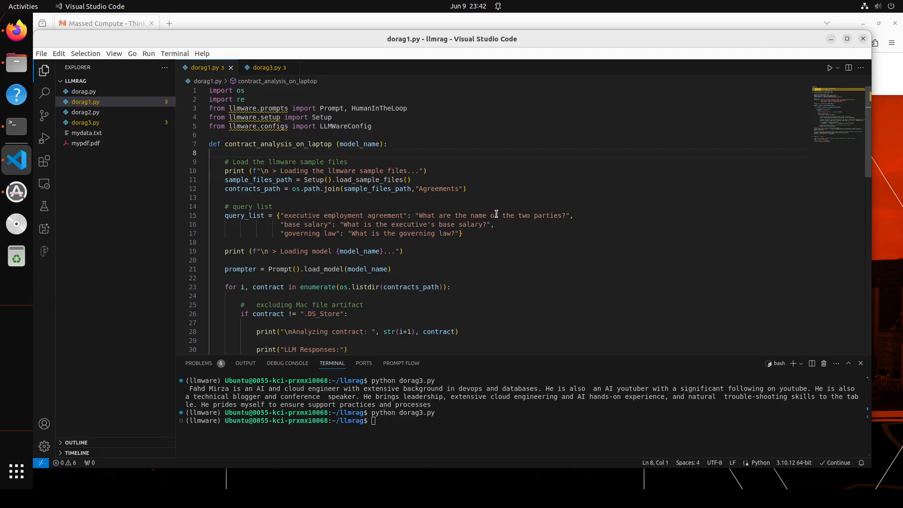
pyautogui.scroll(-3)
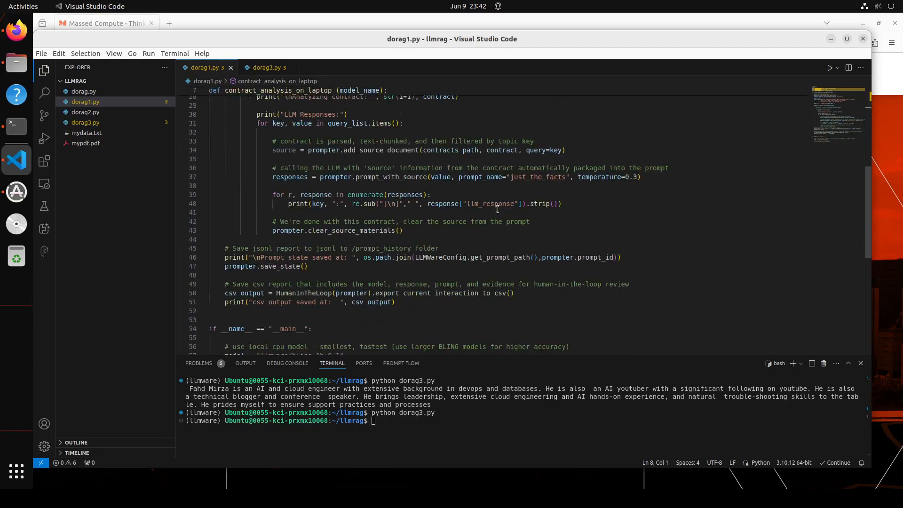
pyautogui.scroll(-3)
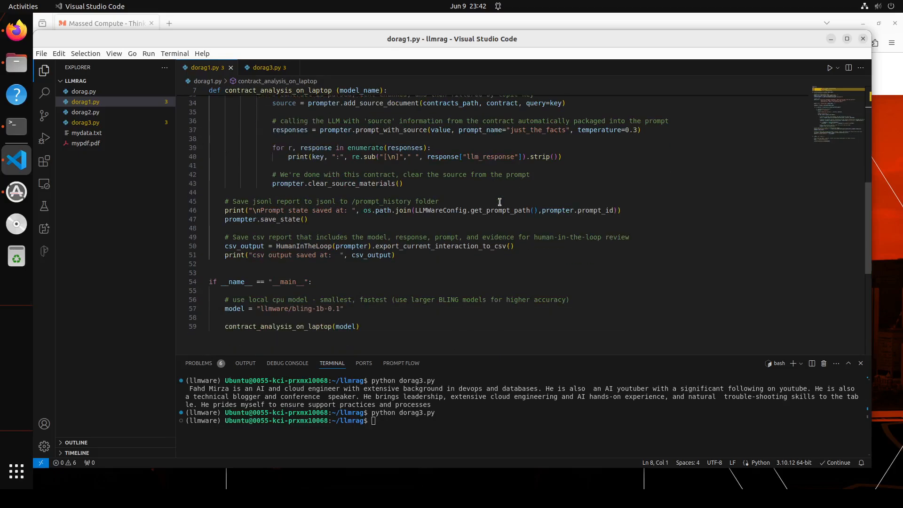
pyautogui.click(234, 308)
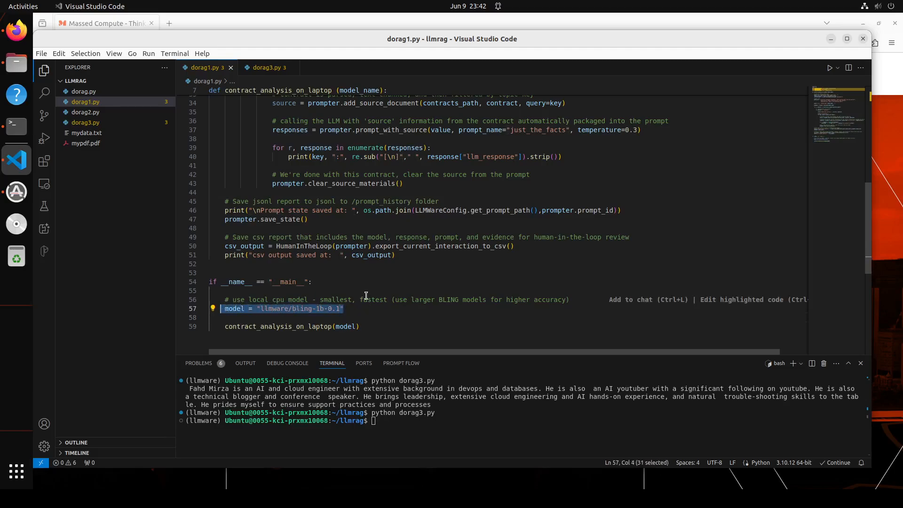
pyautogui.moveTo(370, 285)
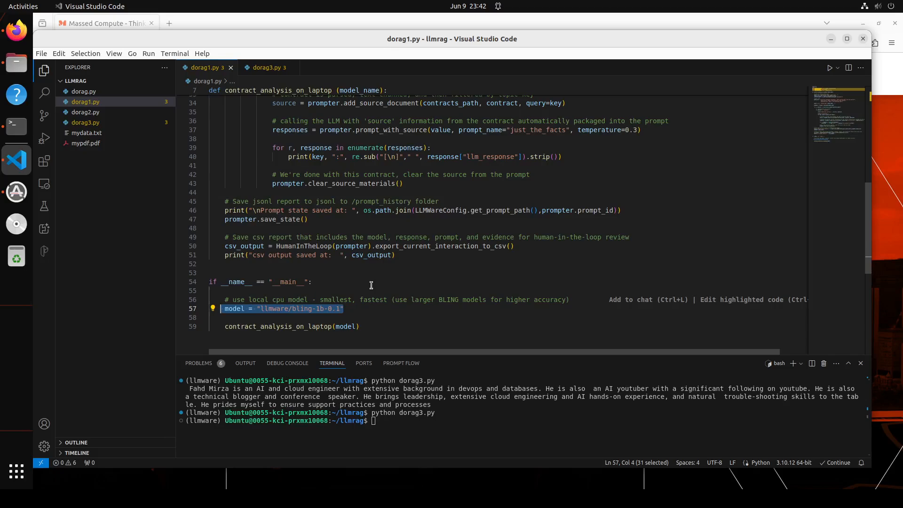
pyautogui.moveTo(334, 311)
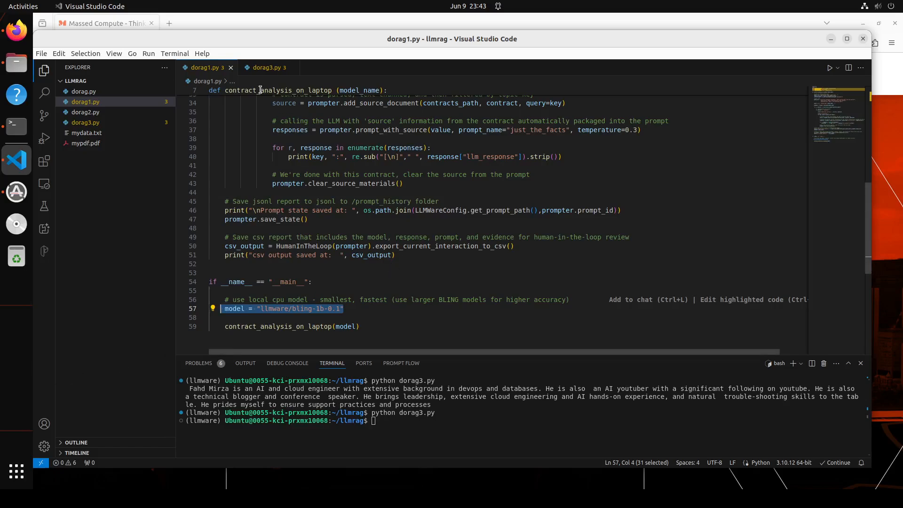
pyautogui.click(267, 67)
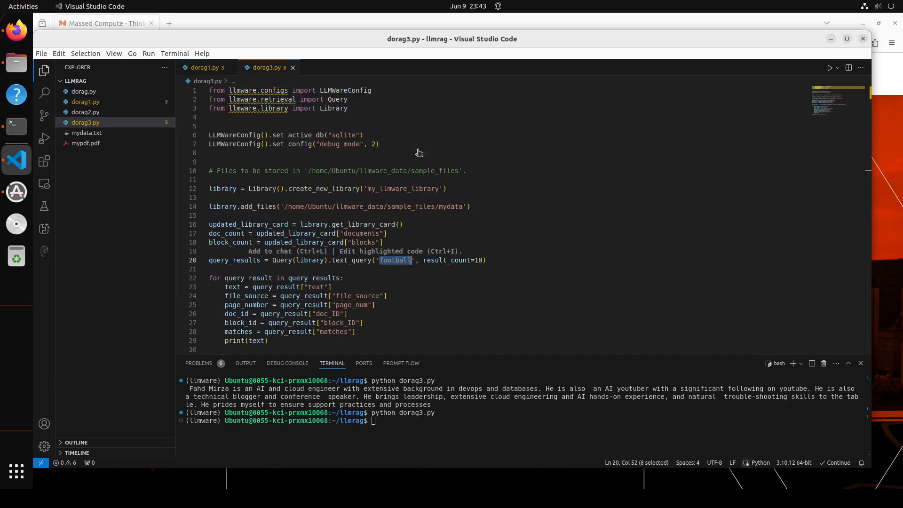
pyautogui.moveTo(524, 214)
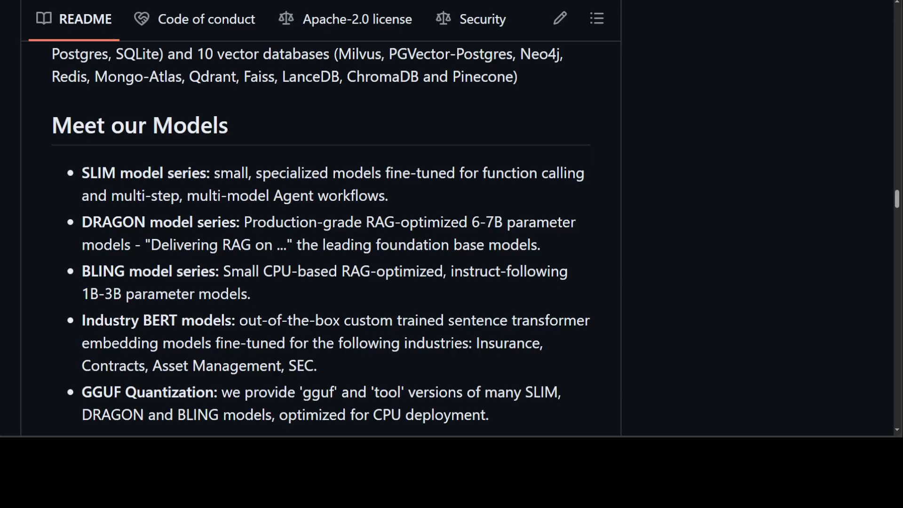
pyautogui.moveTo(82, 173); pyautogui.dragTo(262, 173)
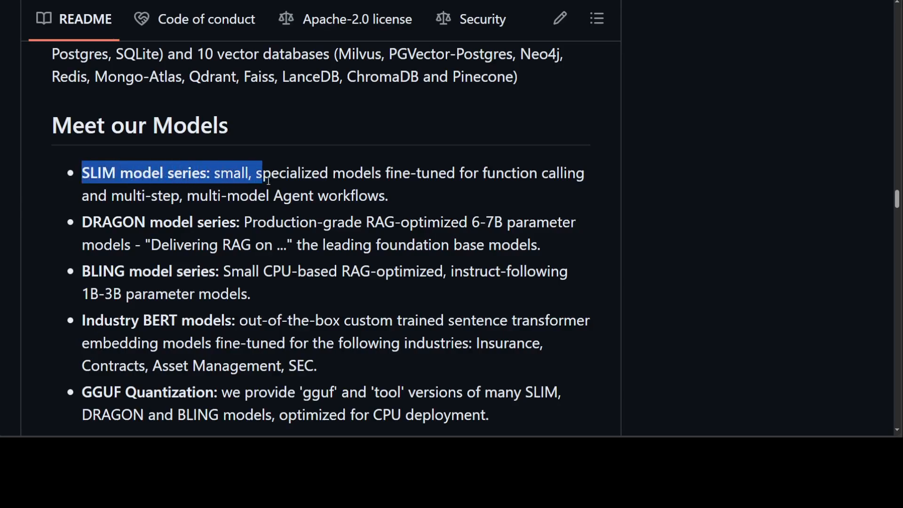
pyautogui.doubleClick(118, 221)
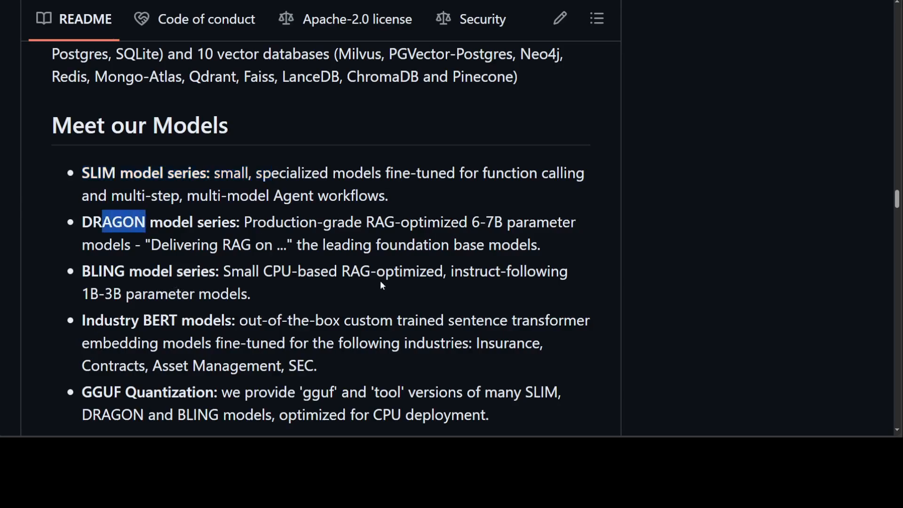
pyautogui.scroll(-3)
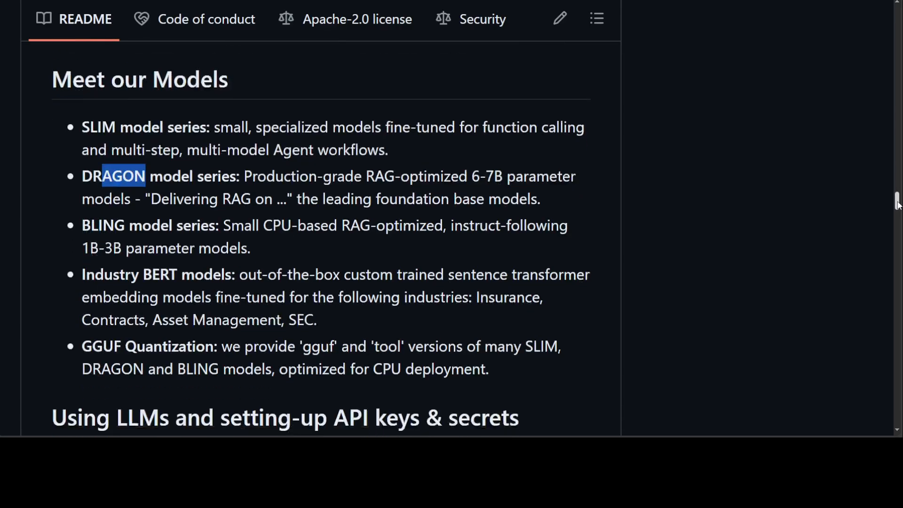
pyautogui.scroll(-3)
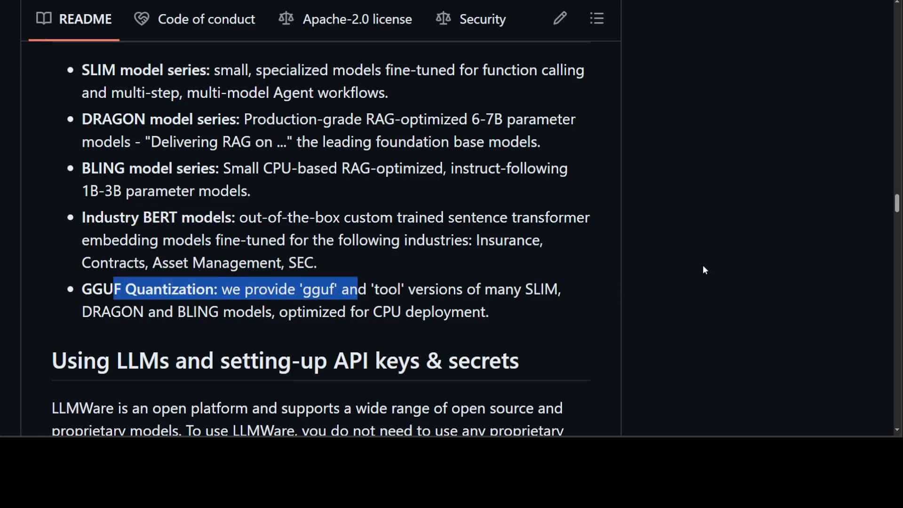
pyautogui.scroll(3)
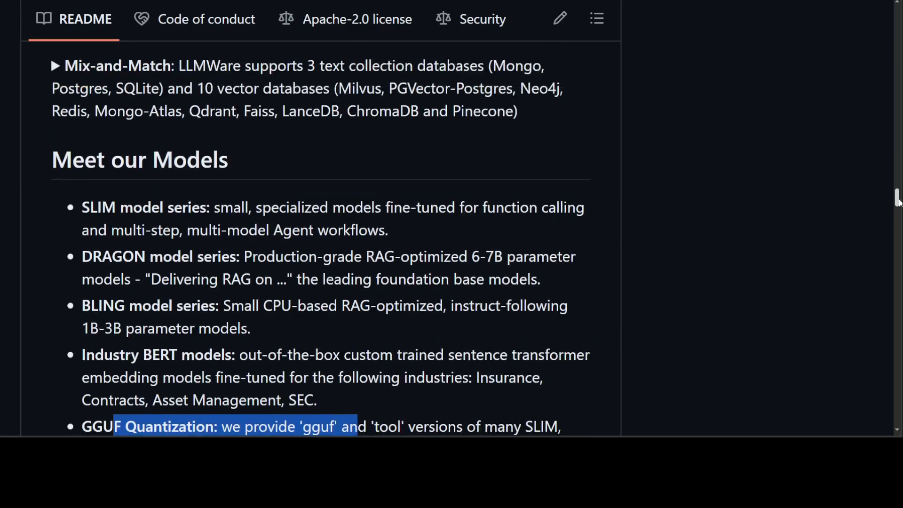
pyautogui.scroll(-3)
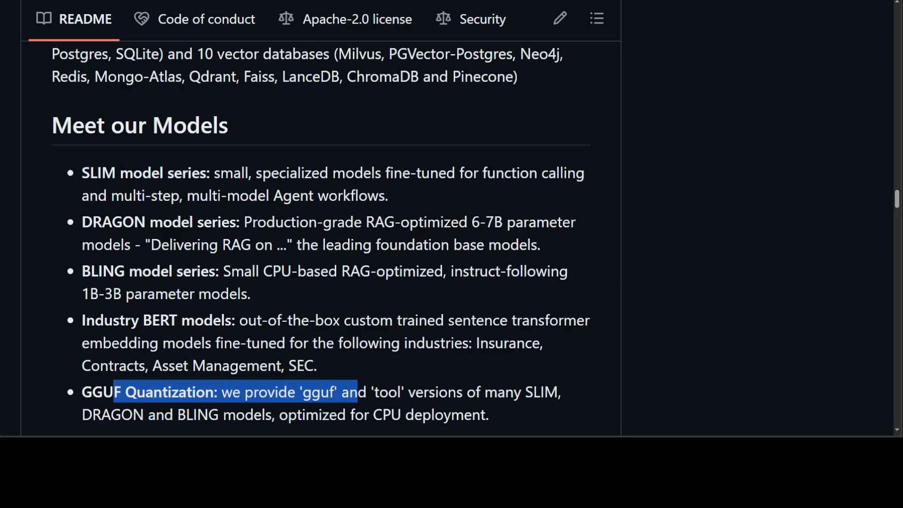
pyautogui.scroll(3)
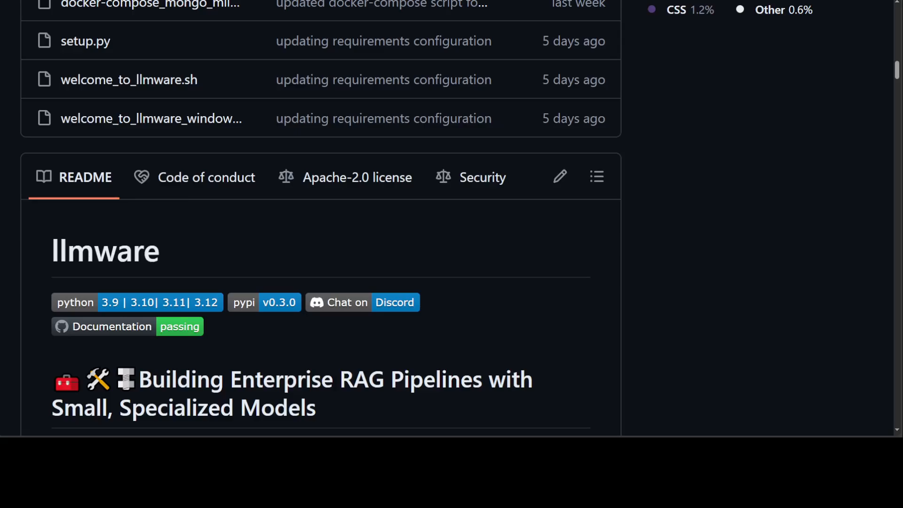